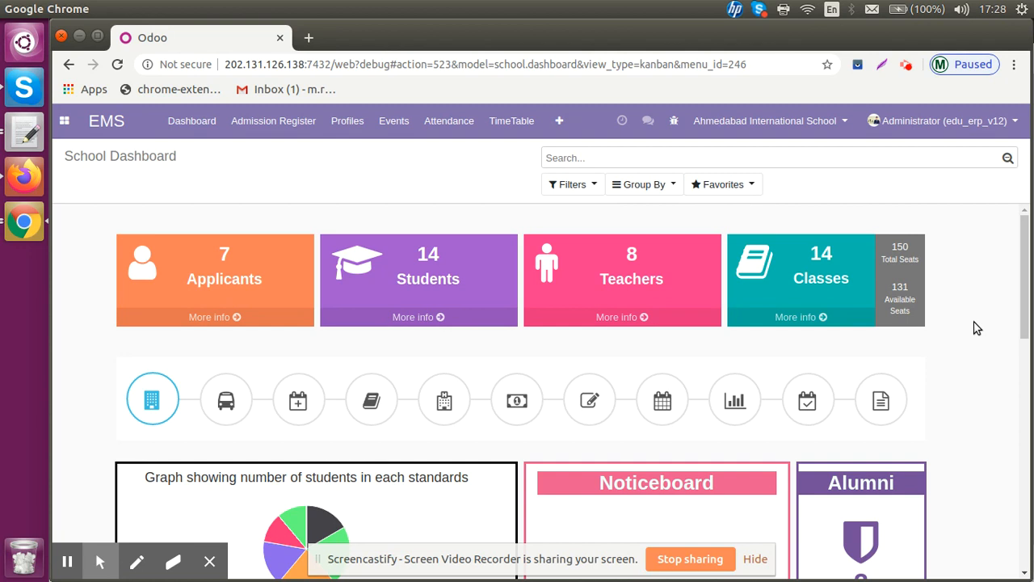
pyautogui.moveTo(191, 315)
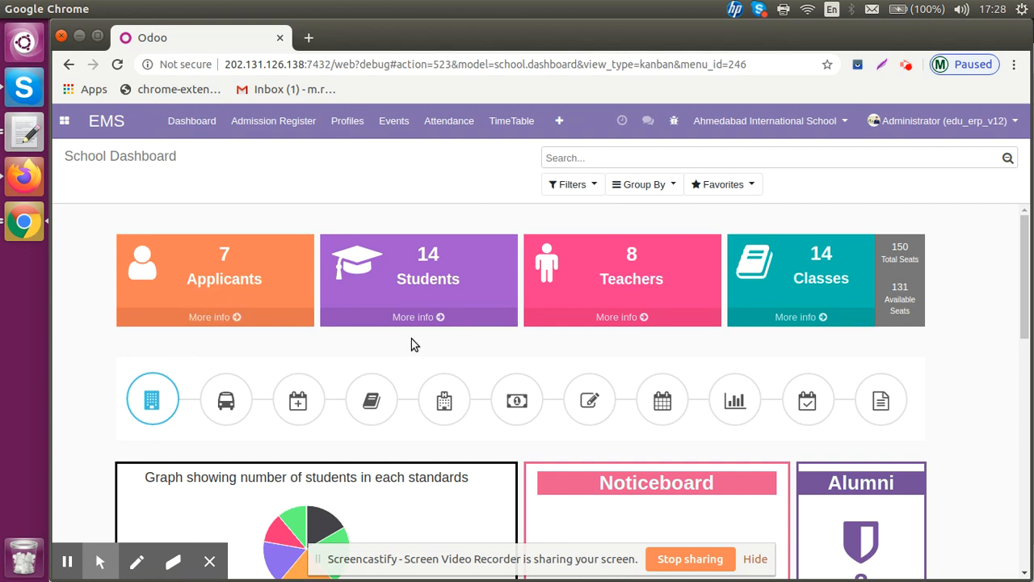
pyautogui.moveTo(425, 279)
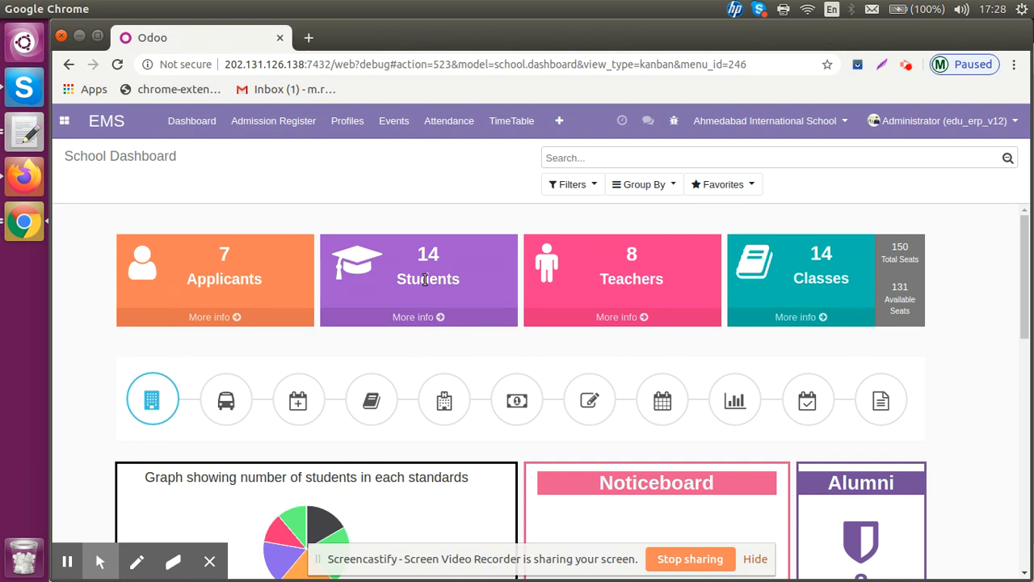
pyautogui.moveTo(586, 358)
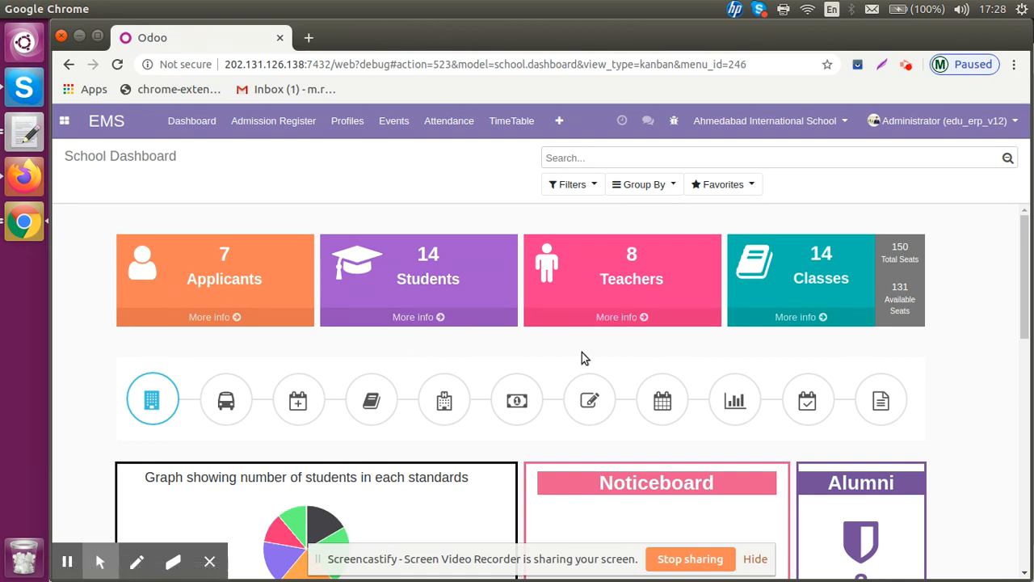
pyautogui.moveTo(760, 310)
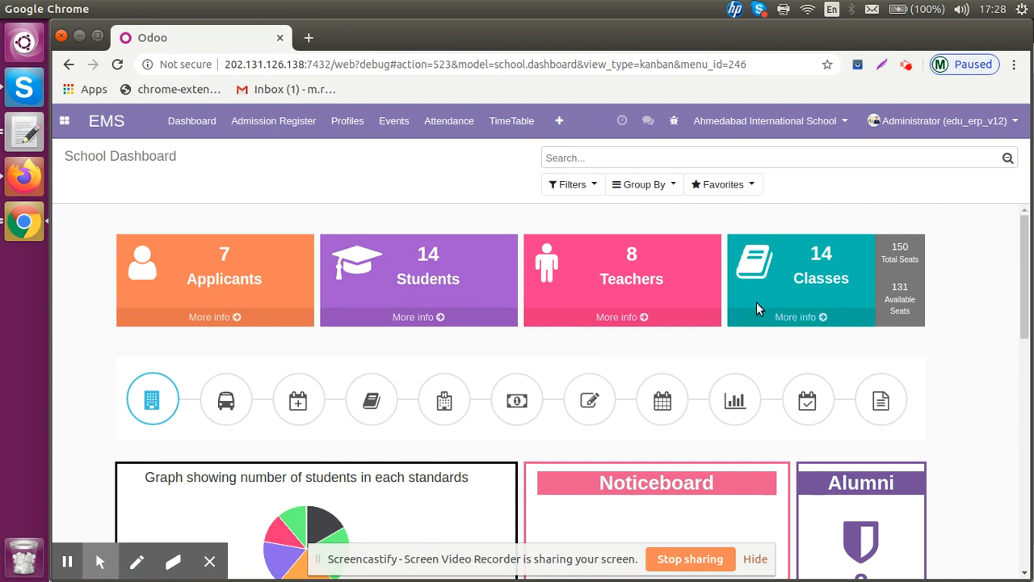
pyautogui.moveTo(778, 297)
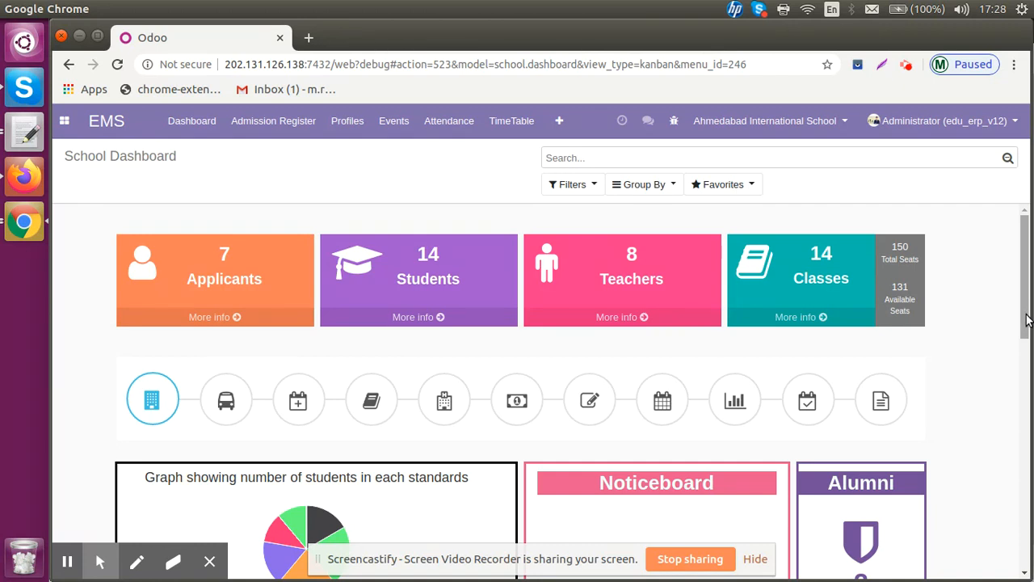
# Step: Scroll down to the students-per-standard pie chart, Noticeboard and Alumni panel showing 2 alumni
pyautogui.scroll(-3)
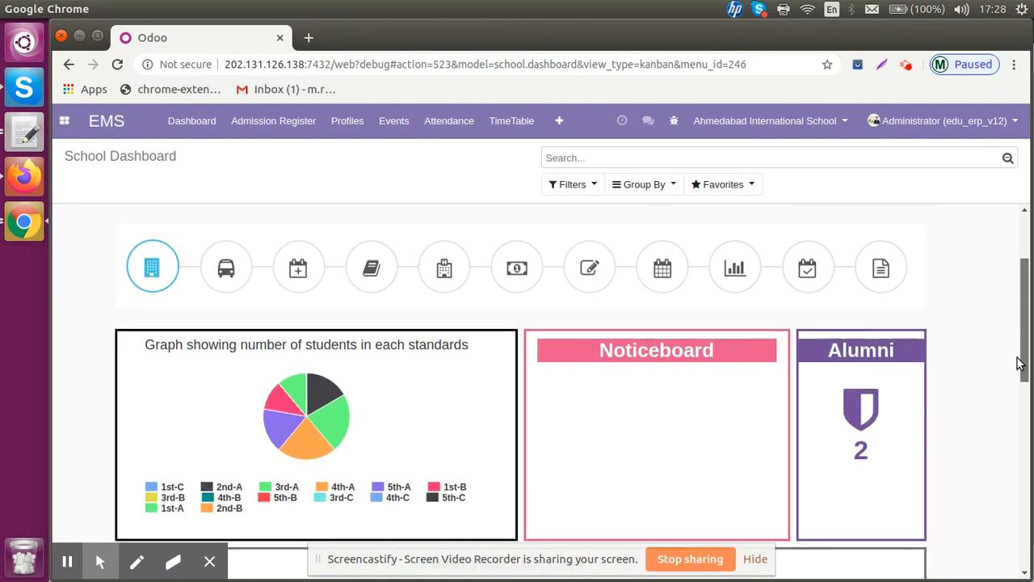
pyautogui.moveTo(475, 326)
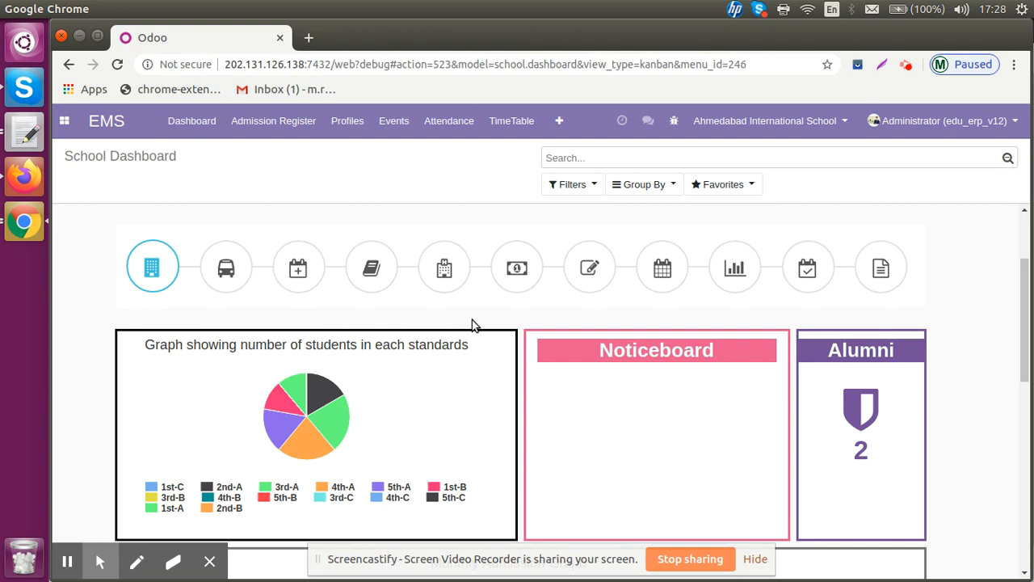
pyautogui.moveTo(227, 266)
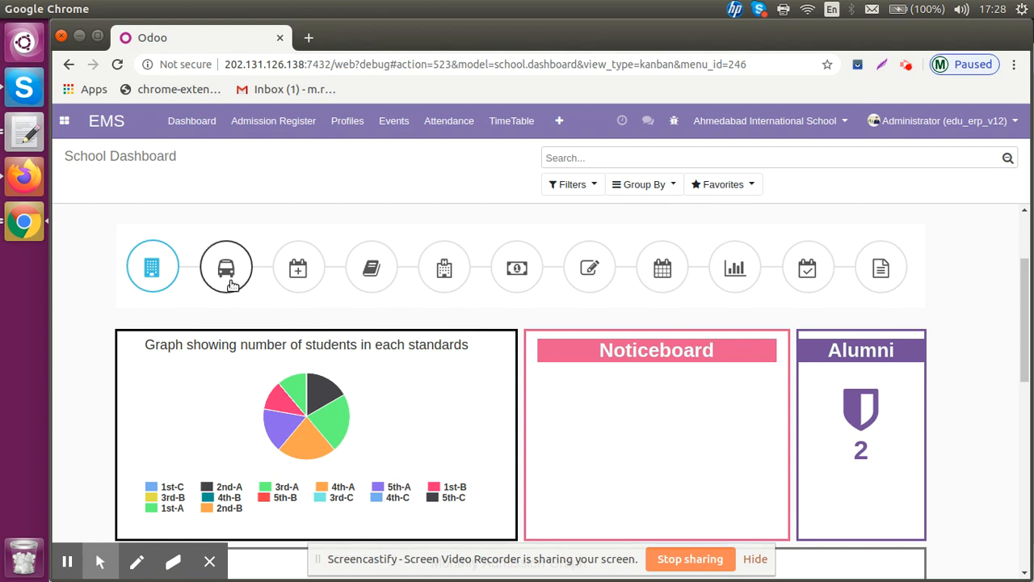
# Step: Cycle through transport, library, hostel, exam, event, evaluation, attendance and assignment figures (4 assignments, 3 done)
pyautogui.click(226, 266)
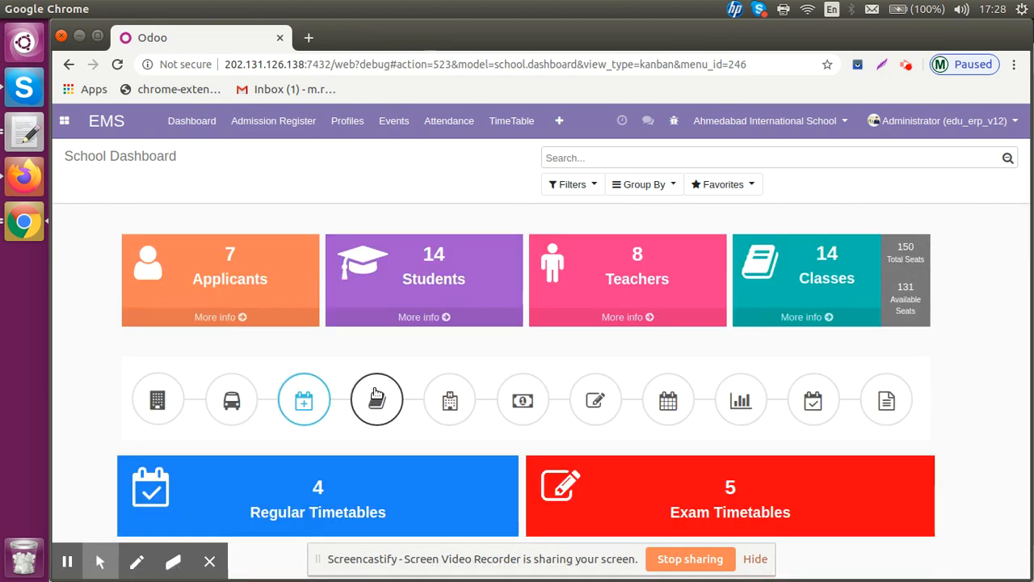
pyautogui.click(376, 399)
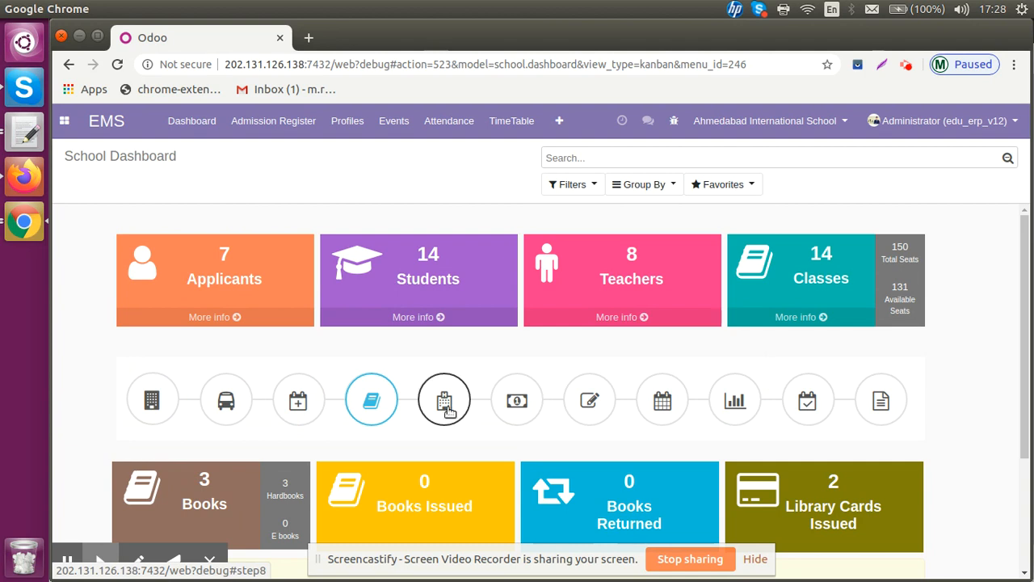
pyautogui.click(444, 399)
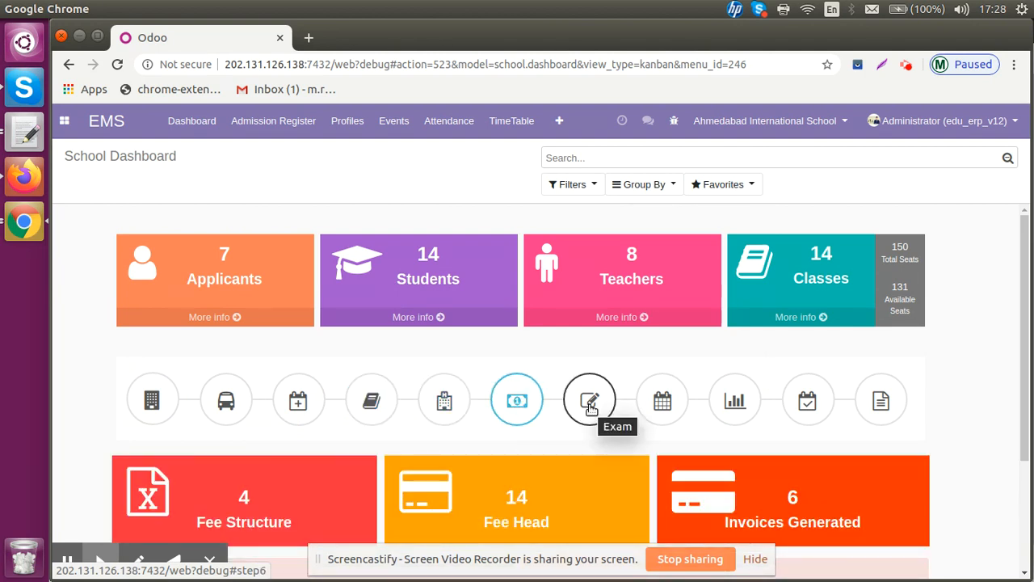
pyautogui.click(589, 399)
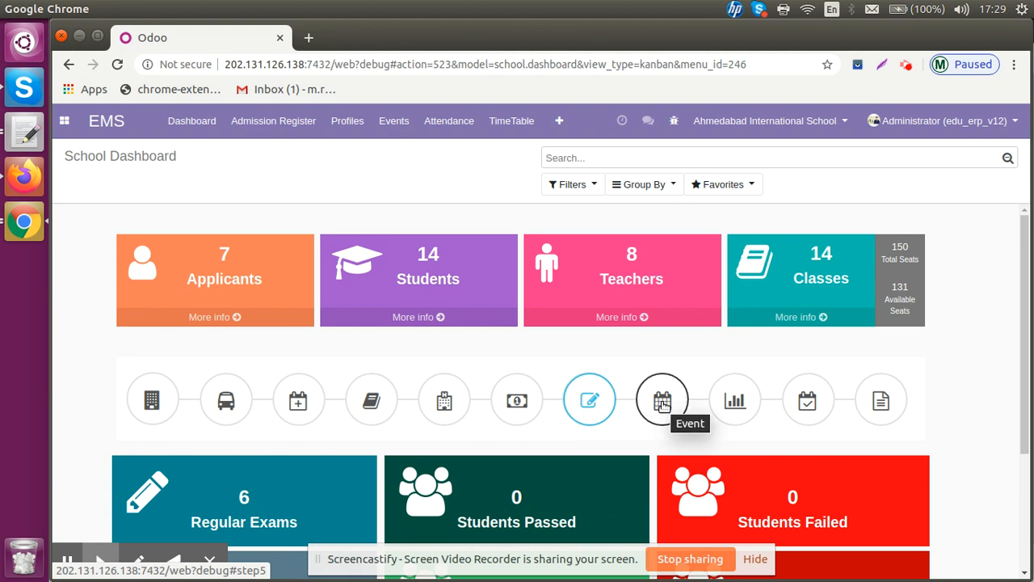
pyautogui.click(662, 399)
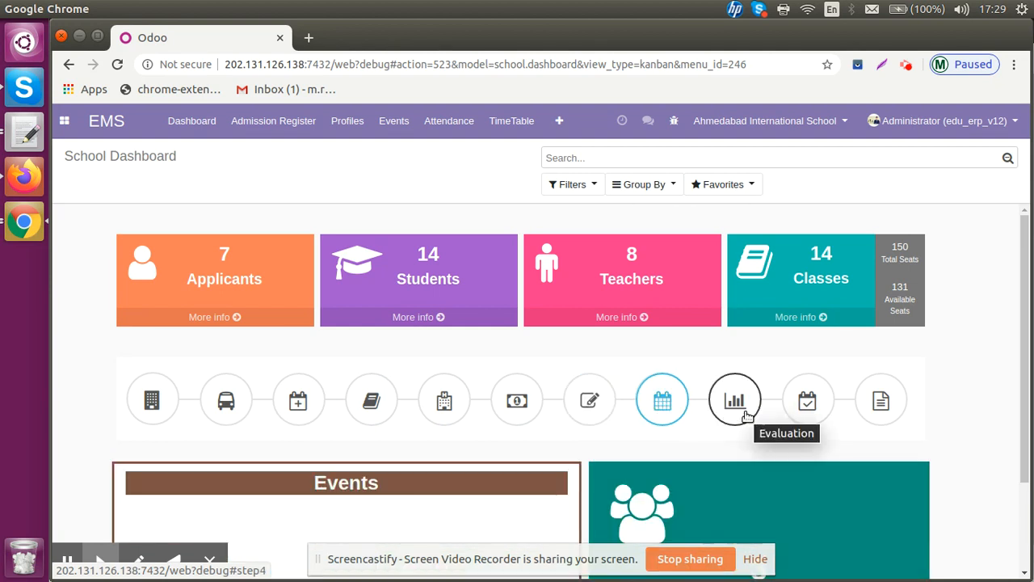
pyautogui.click(734, 399)
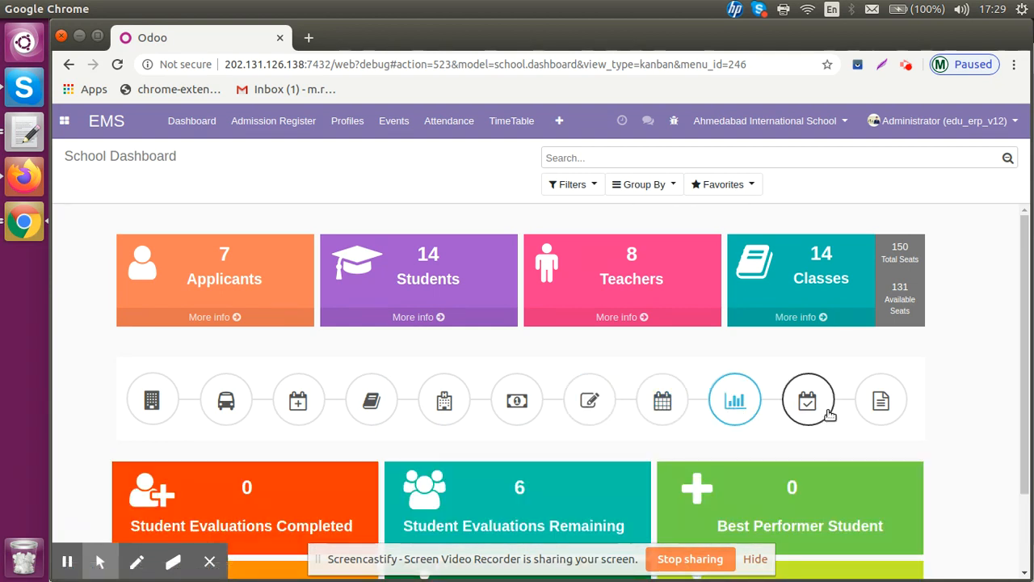
pyautogui.click(808, 399)
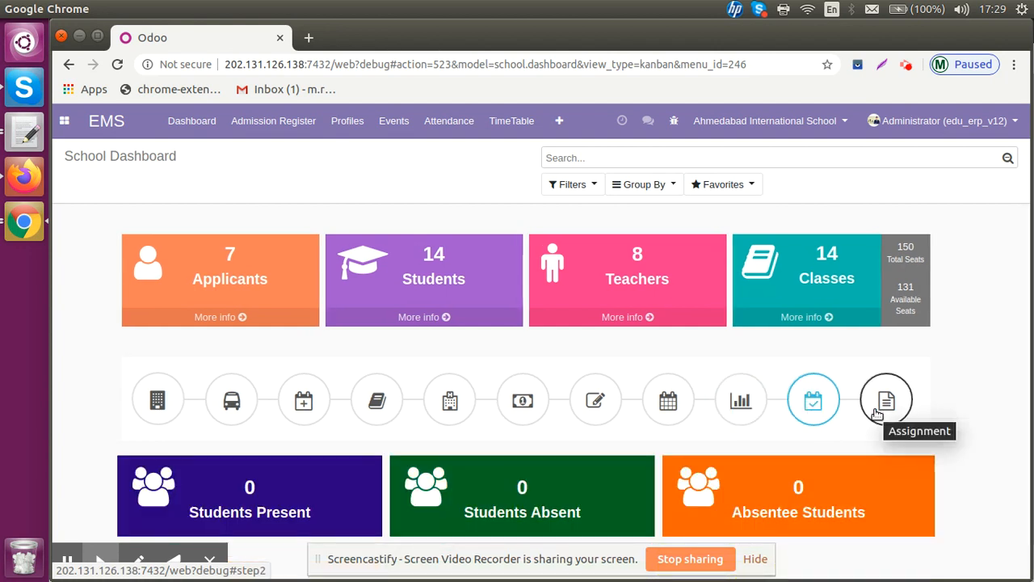
pyautogui.scroll(-3)
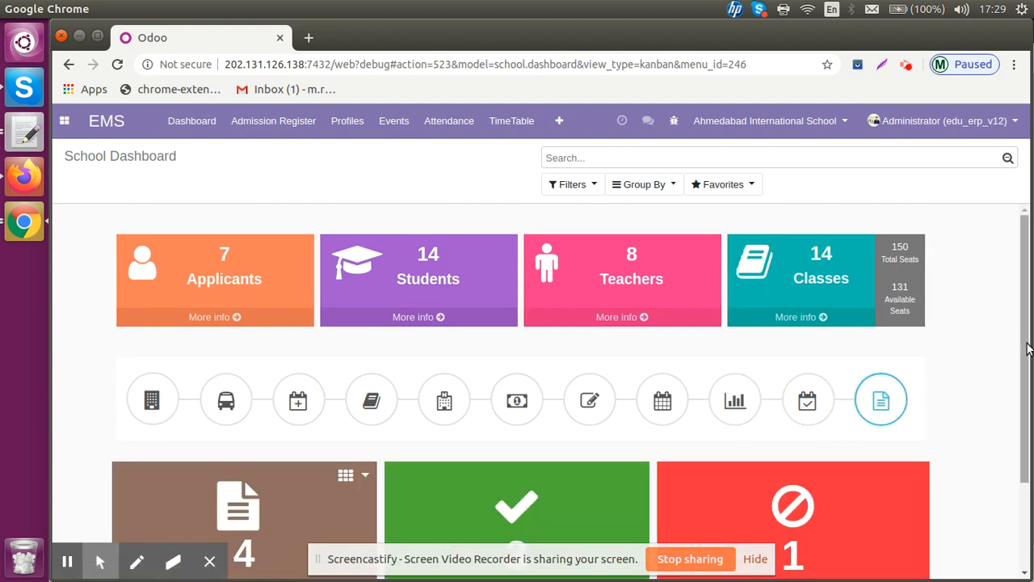
pyautogui.scroll(-3)
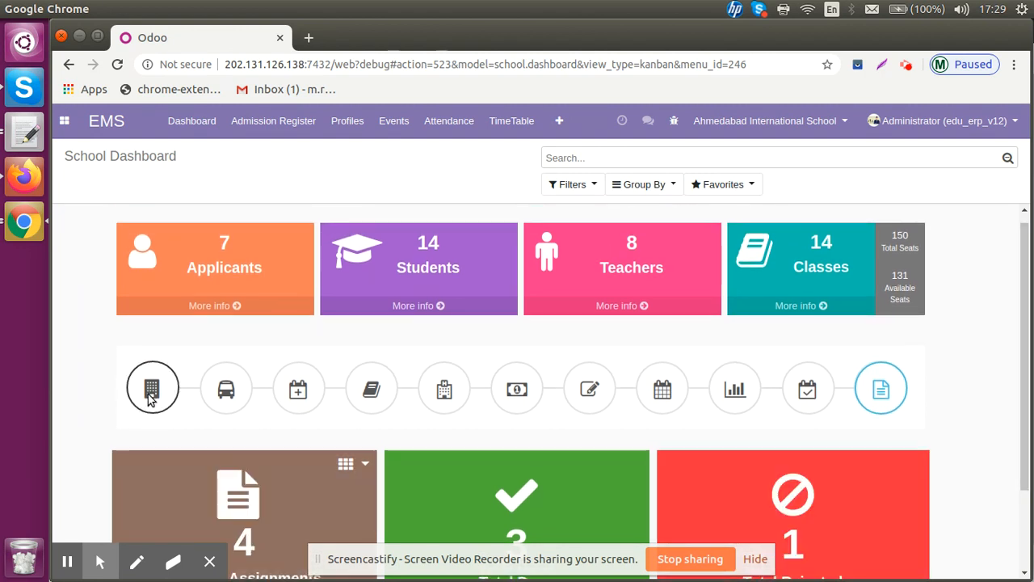
# Step: Switch back to the school section and scroll to the pie chart, Noticeboard and Alumni panels
pyautogui.click(153, 388)
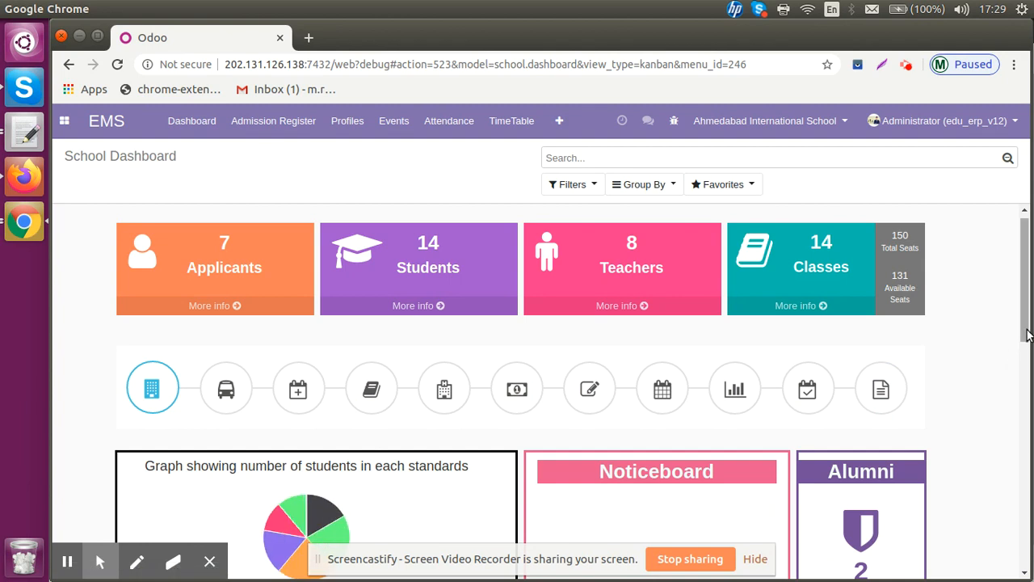
pyautogui.scroll(-3)
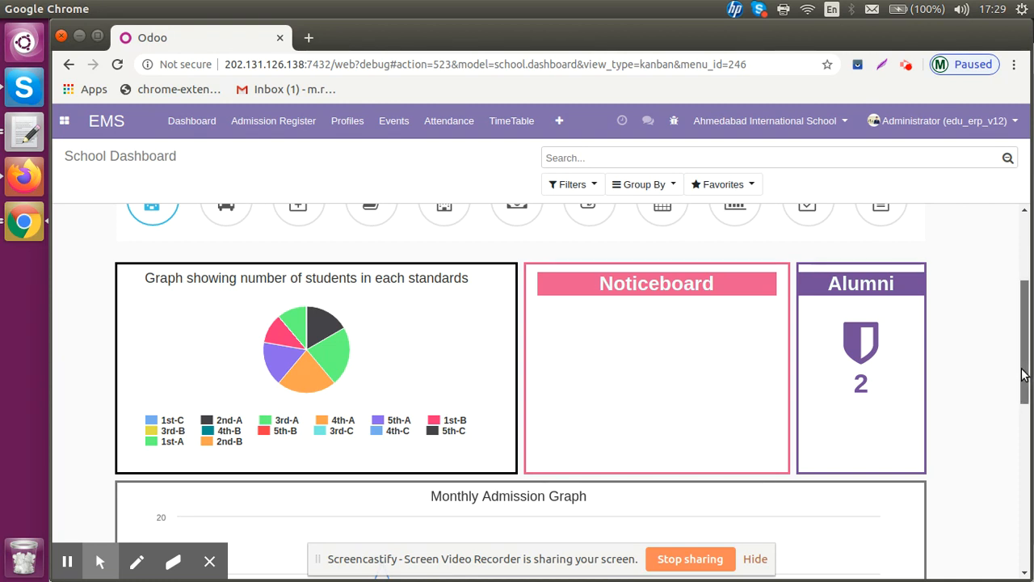
# Step: Scroll to the Monthly Admission Graph and the five-student Recent Admissions Registrations table
pyautogui.scroll(-3)
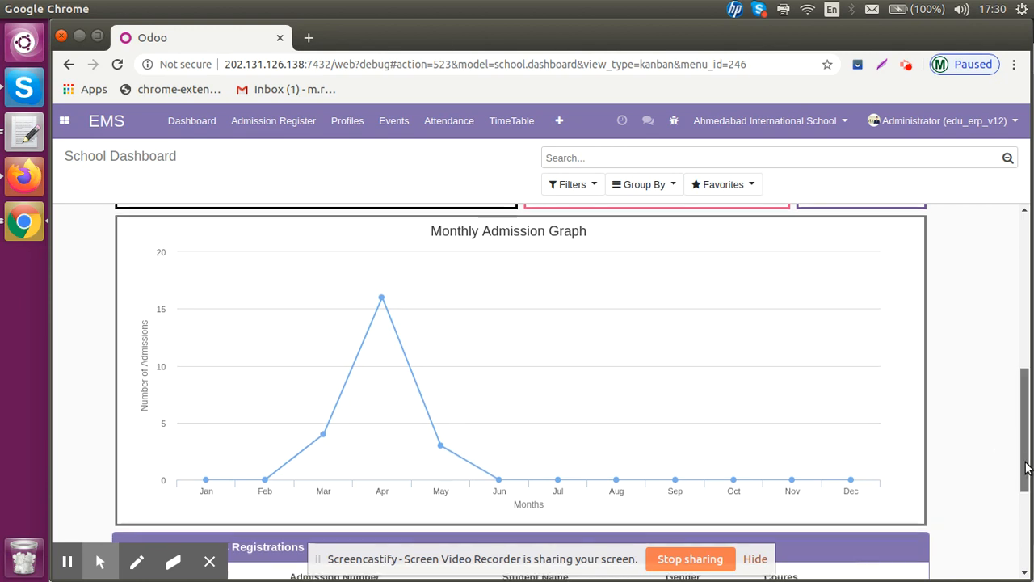
pyautogui.scroll(-3)
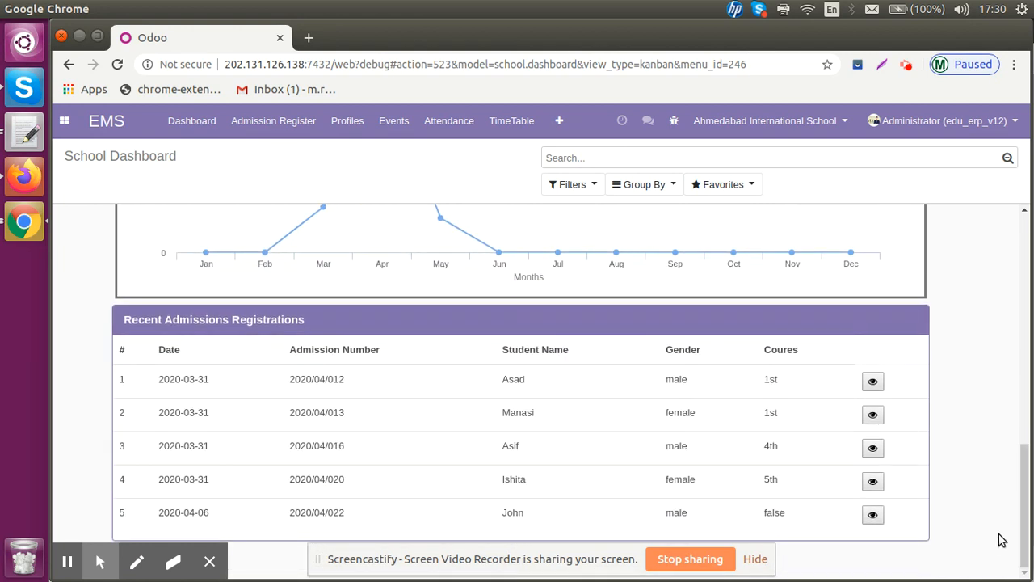